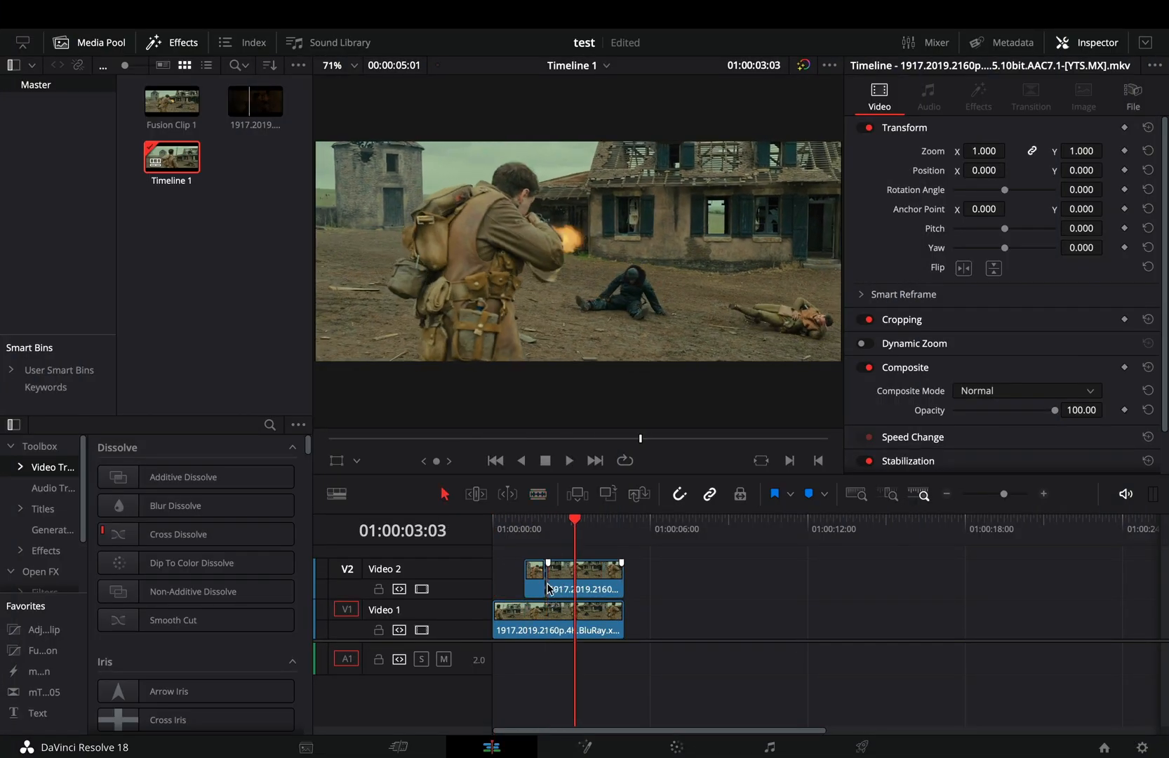
Convert the Video 2 clip into a new Fusion clip, Fusion Clip 2.
right_click(536, 585)
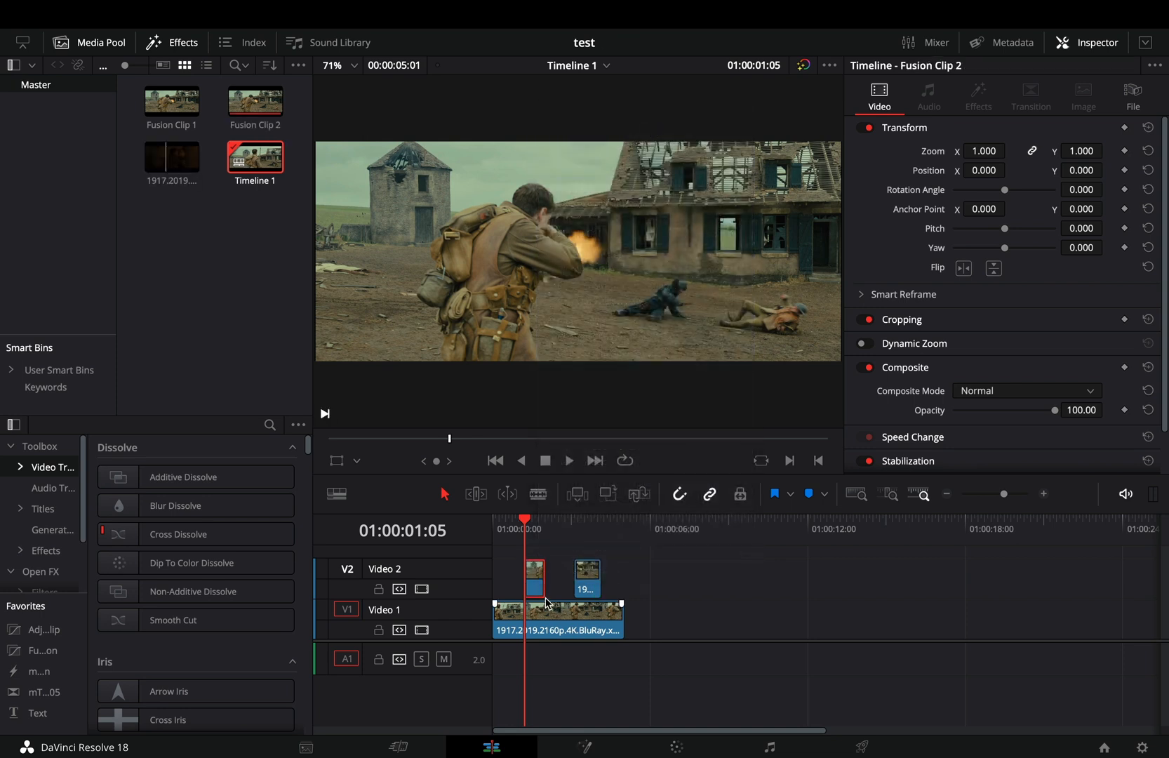
right_click(533, 578)
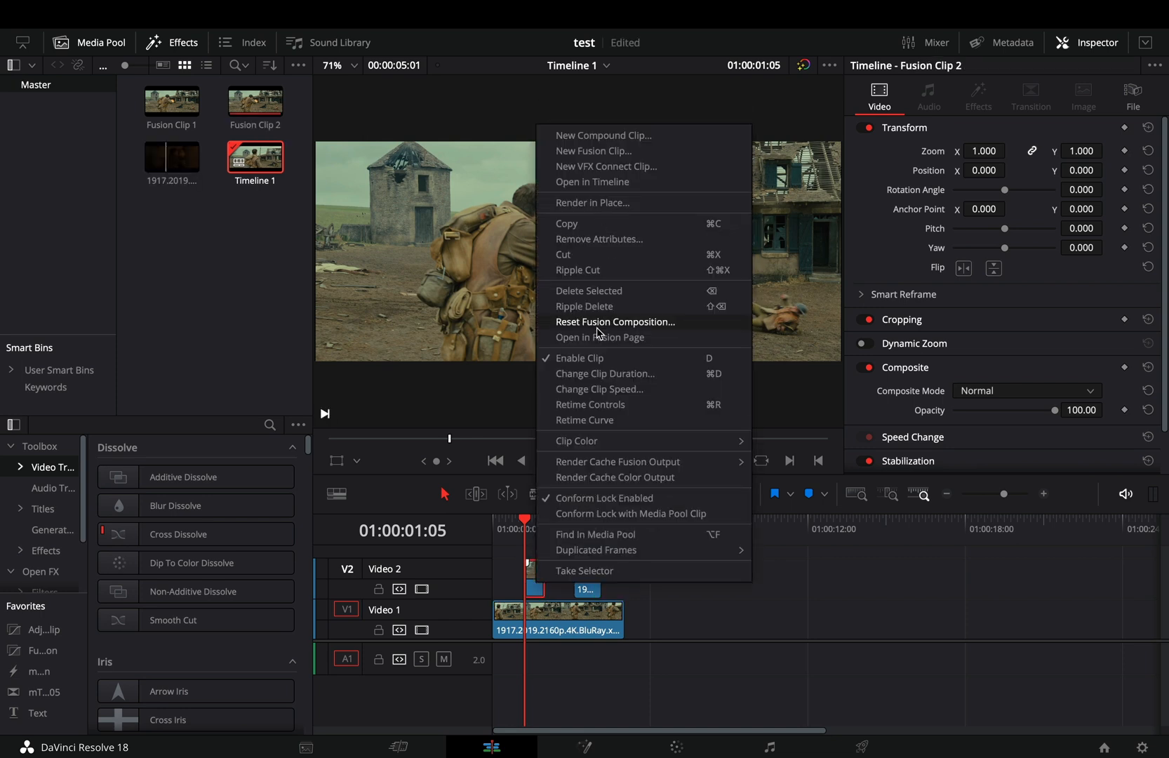
In the Fusion page, wire the map####.exr soldier image into Merge1's foreground input as well.
click(600, 337)
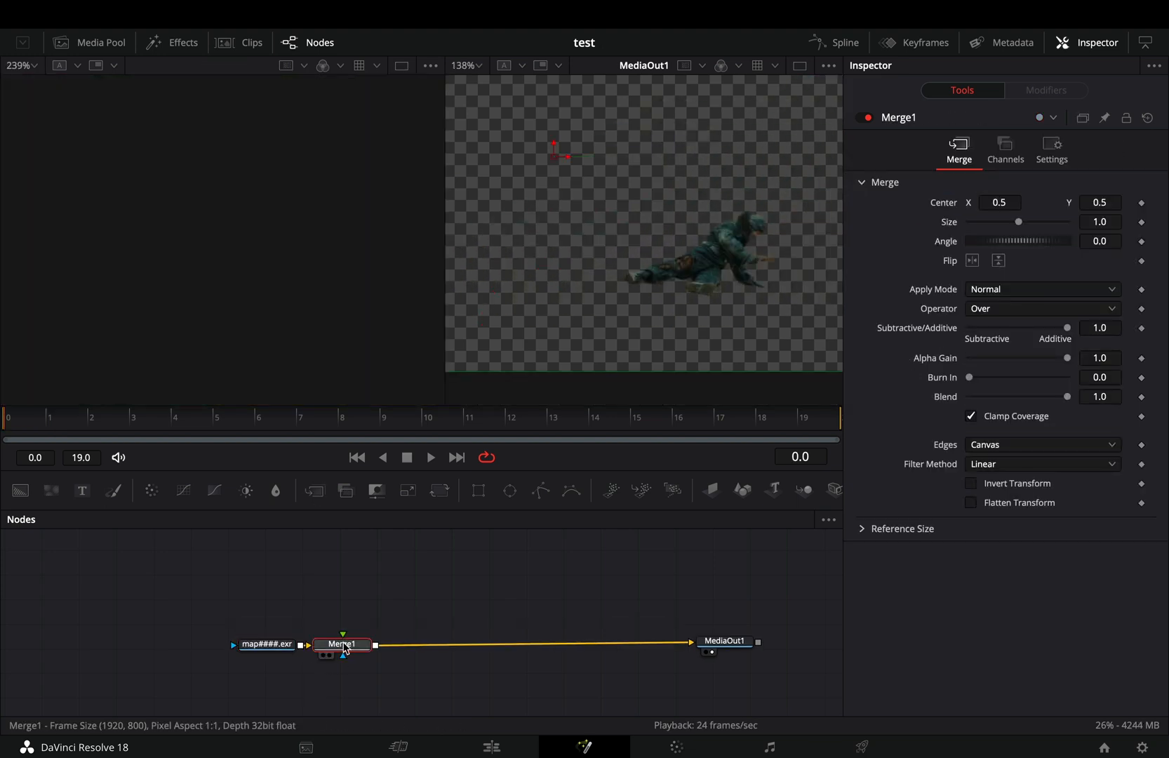
drag(342, 644, 447, 646)
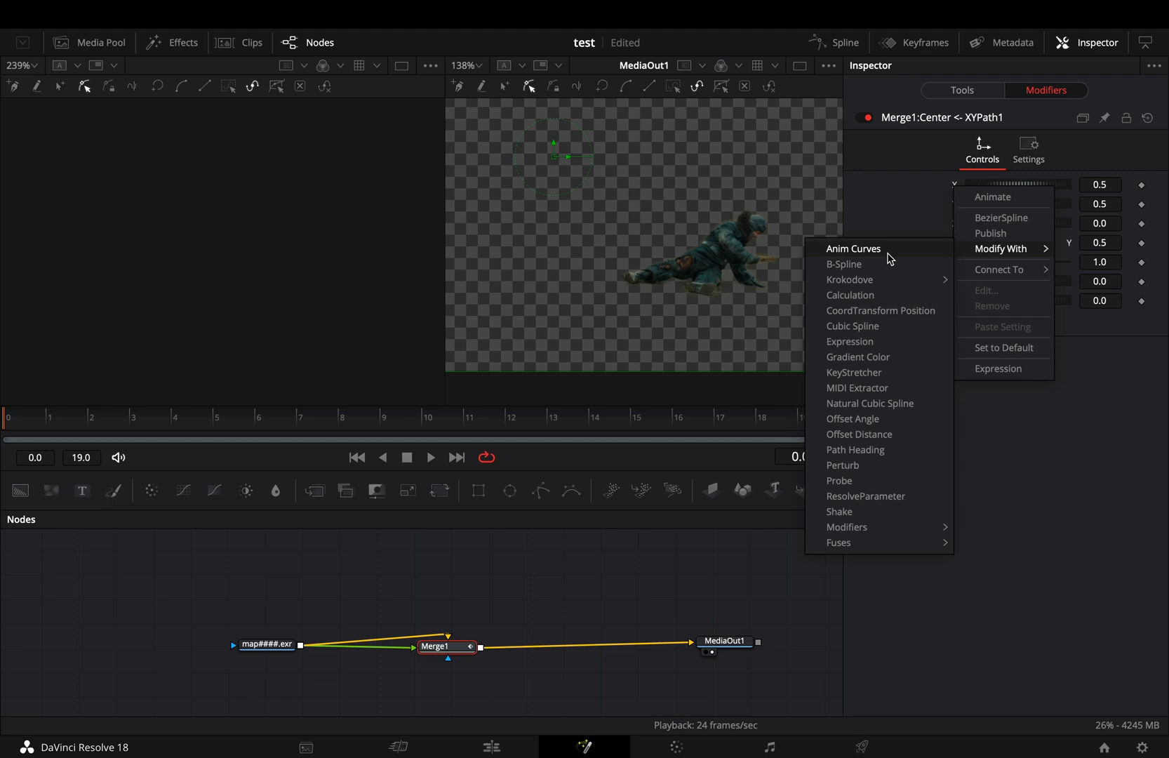
Drive Merge1's center with Anim Curves: Duration source, Expo ease in and out, mirrored, scale -0.065, offset 0.5.
click(853, 248)
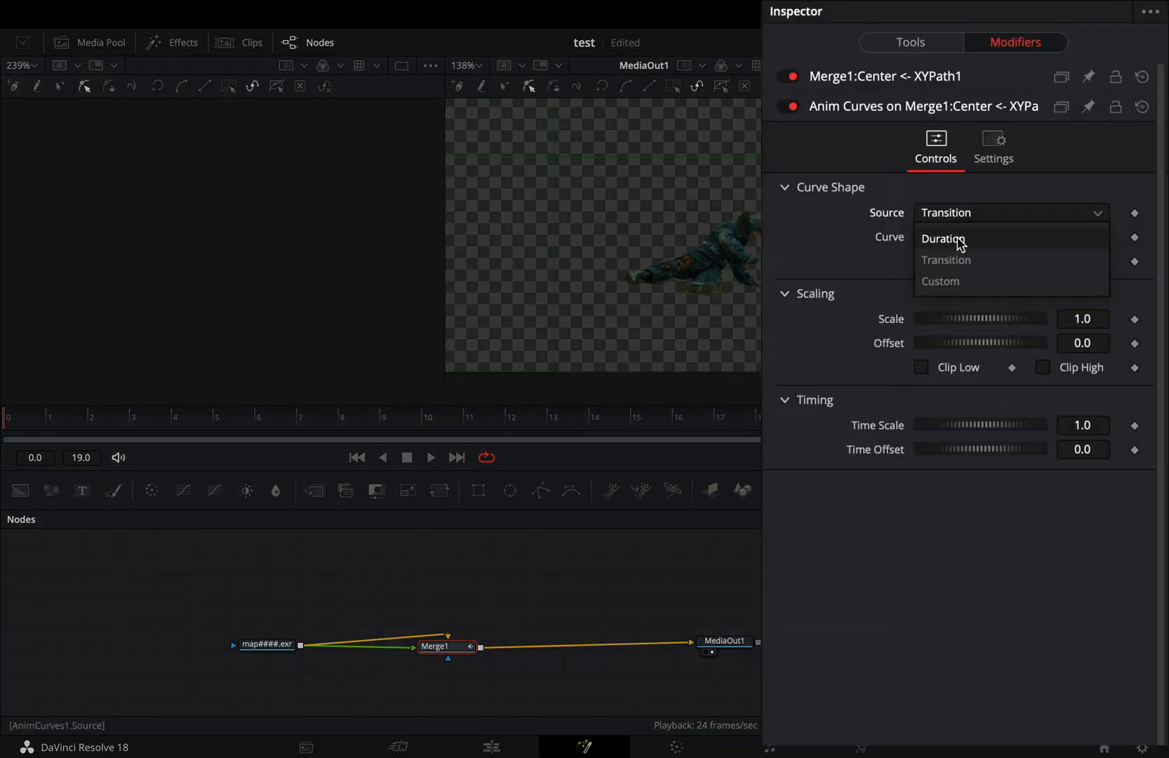
click(942, 239)
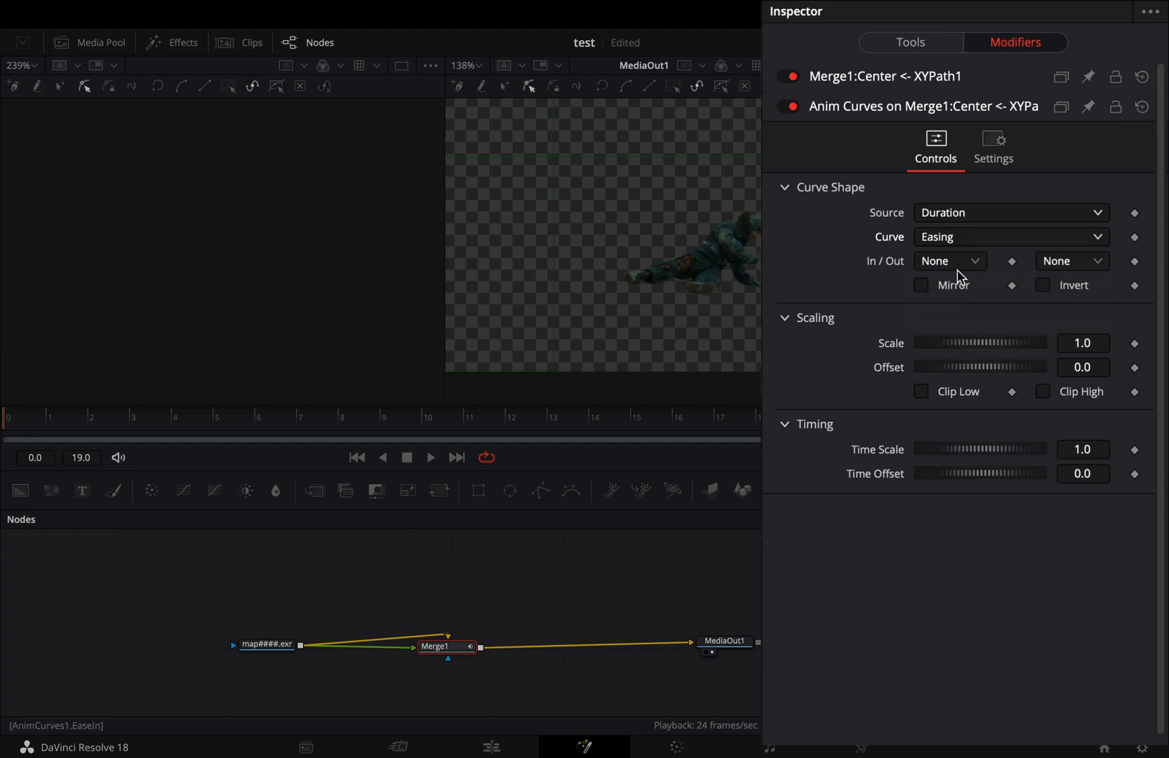
click(1072, 261)
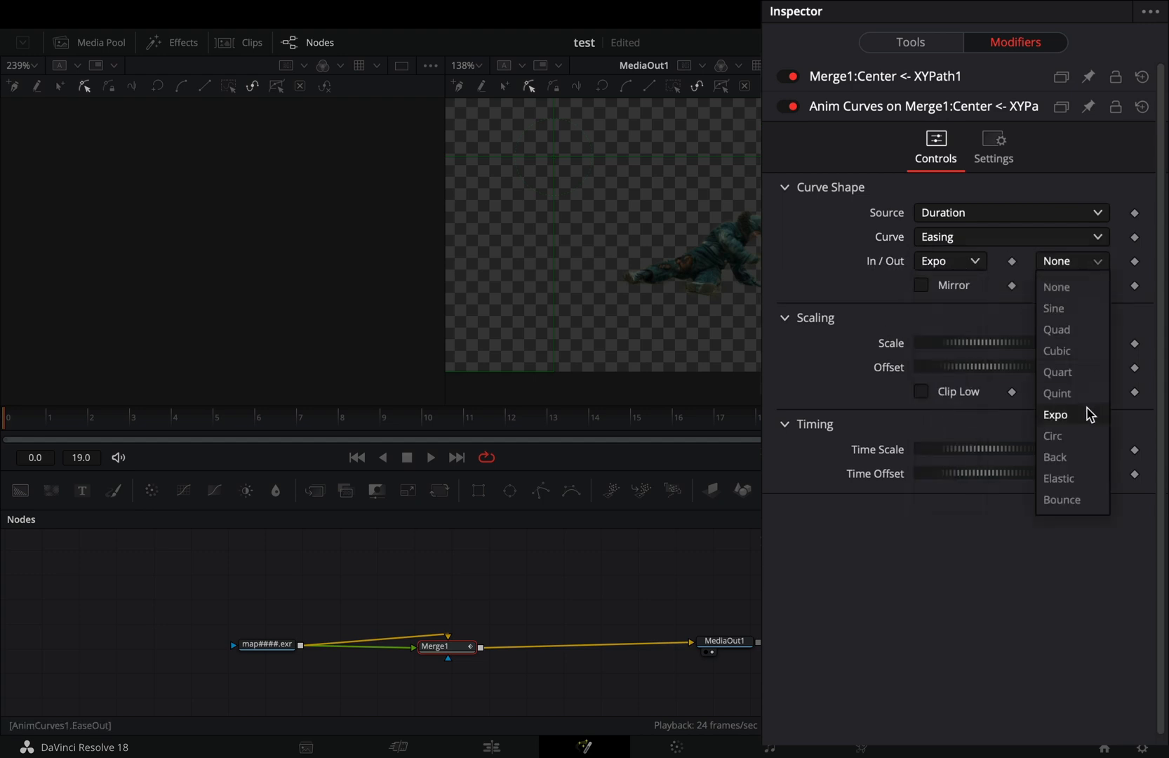
click(1055, 416)
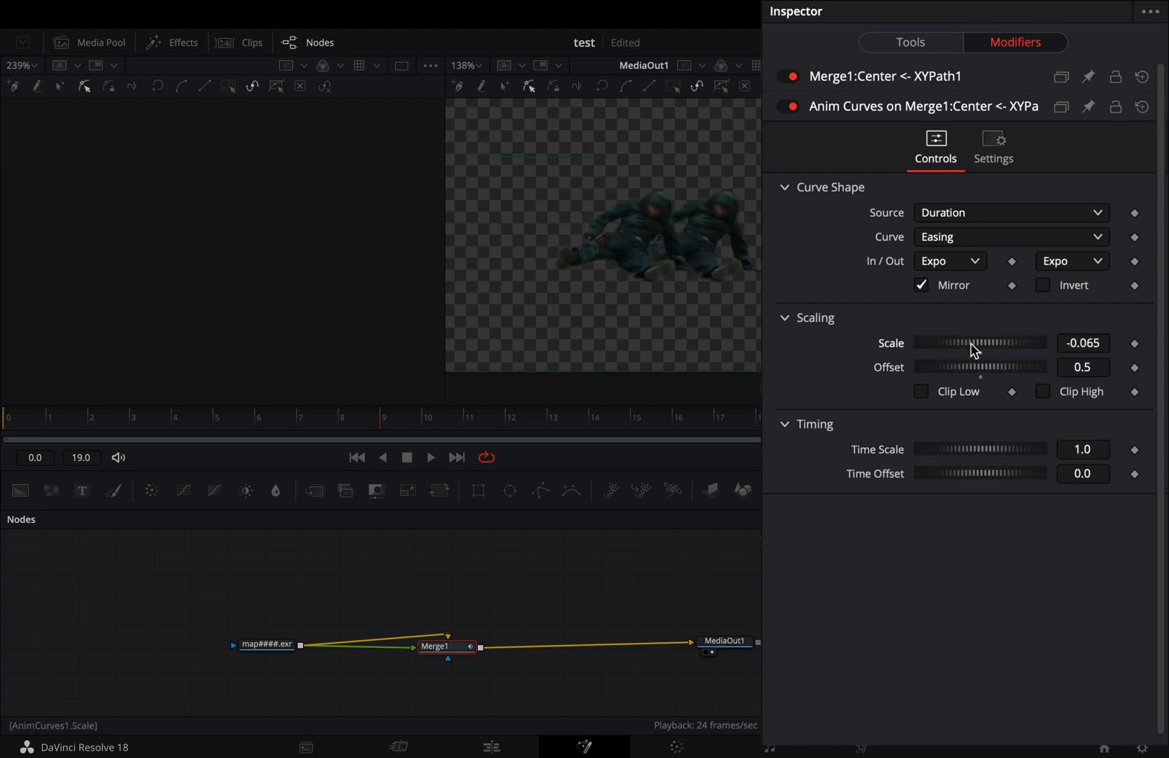
drag(961, 342, 981, 343)
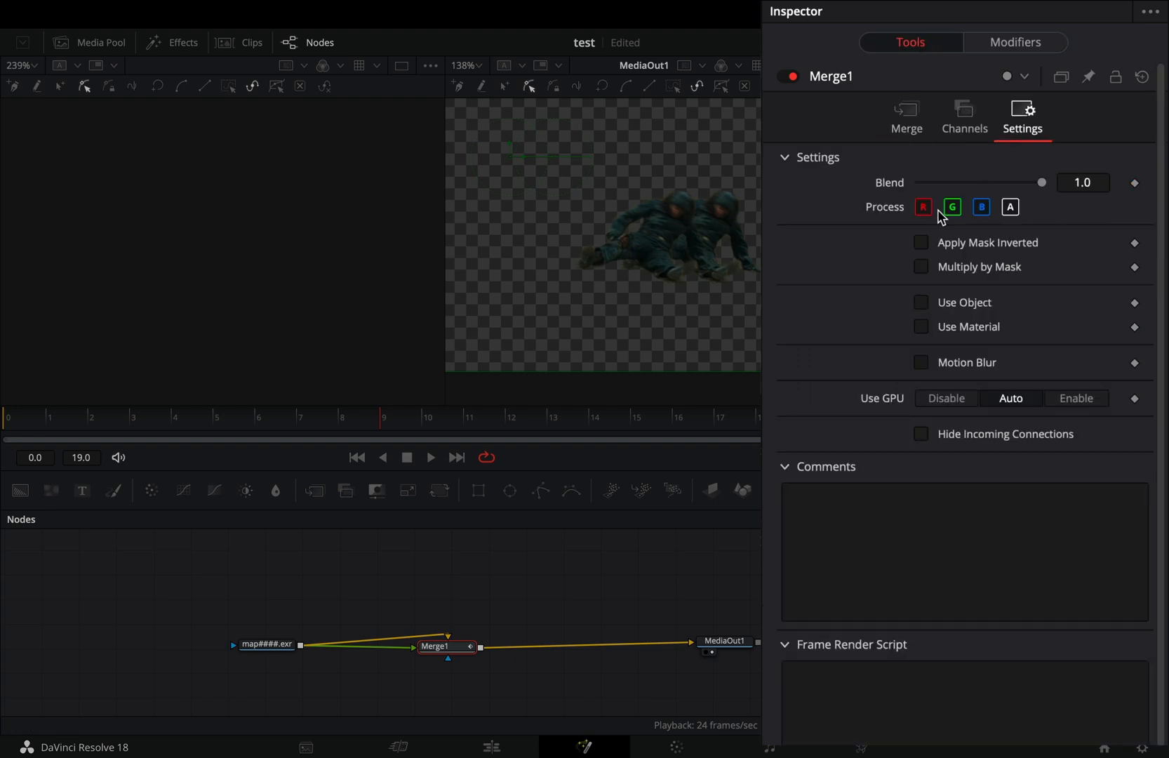
Drop the G channel on Merge1 for a purple tint and add Merge2 with Expo Anim Curves at scale 0.043.
click(952, 206)
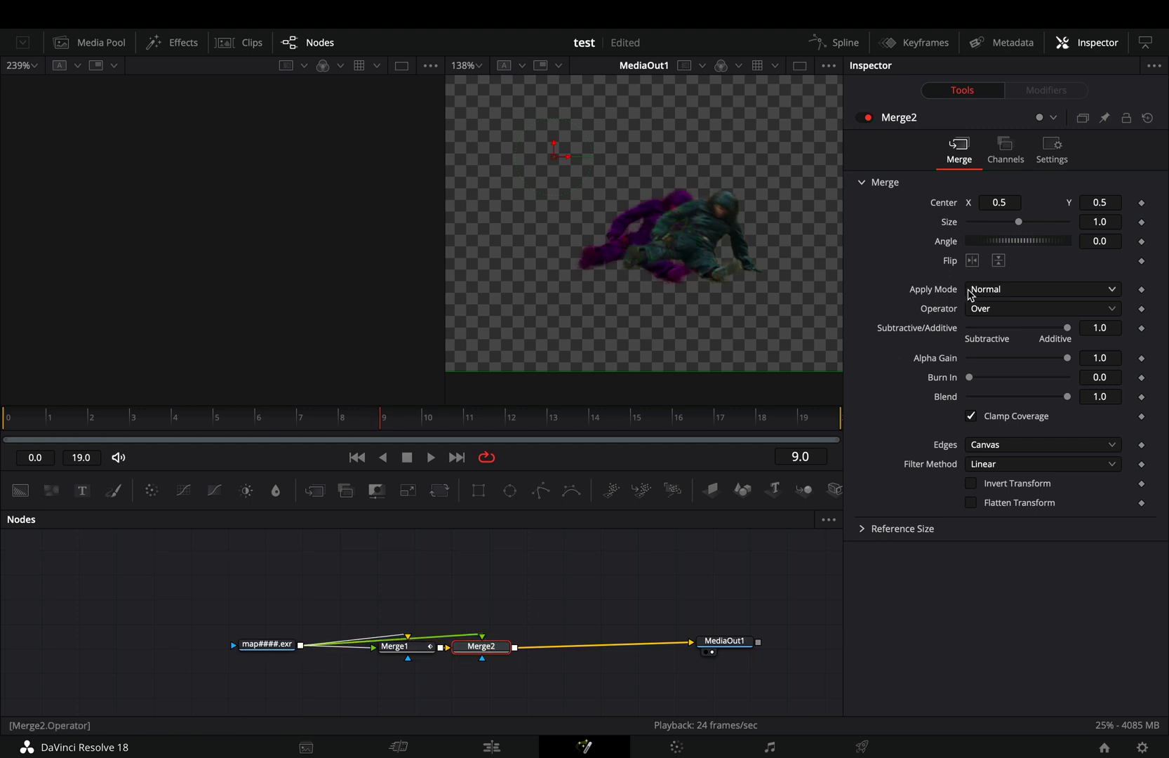
click(1051, 145)
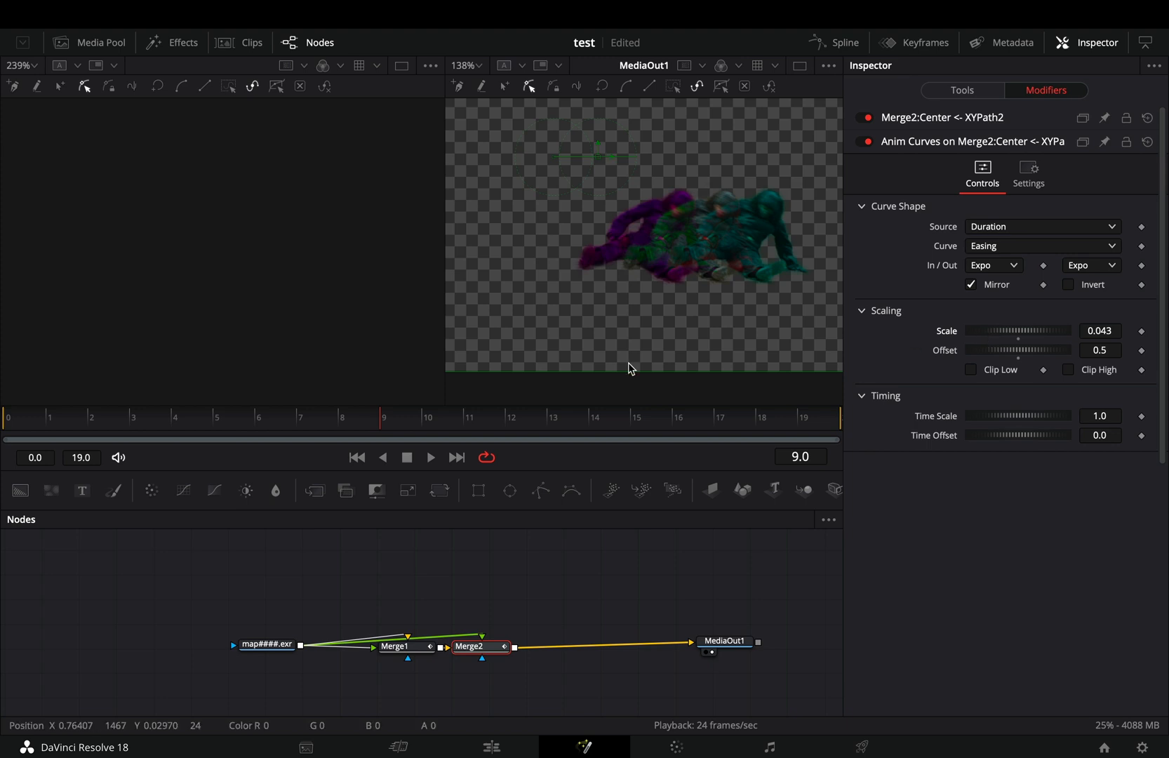
click(442, 647)
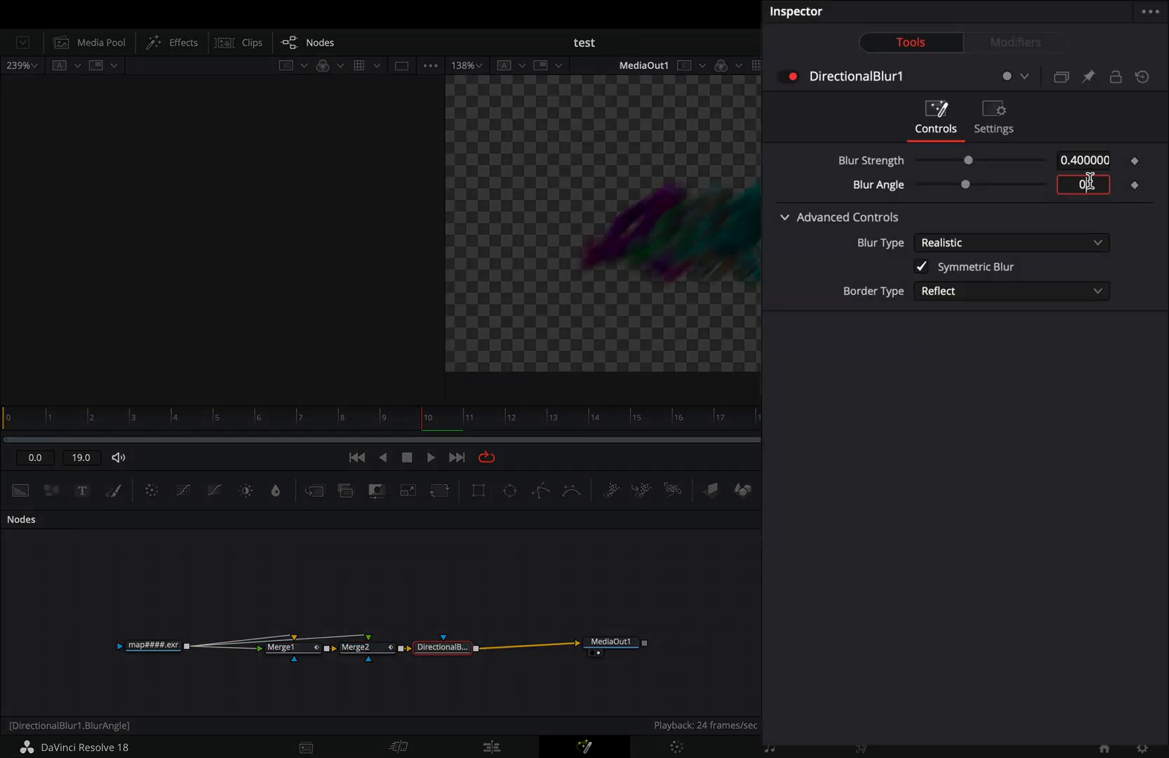
Drive DirectionalBlur1's blur strength with Anim Curves: Duration source, Easing curve, Expo in and out.
right_click(1082, 184)
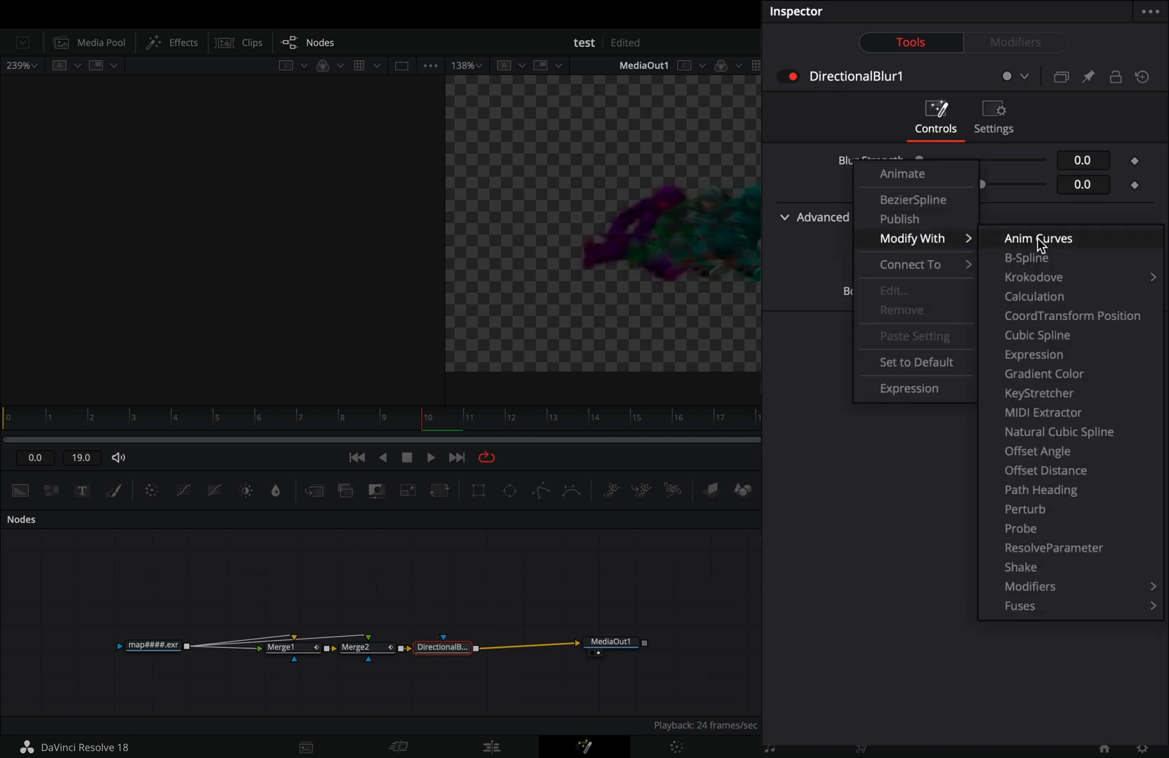
click(1037, 238)
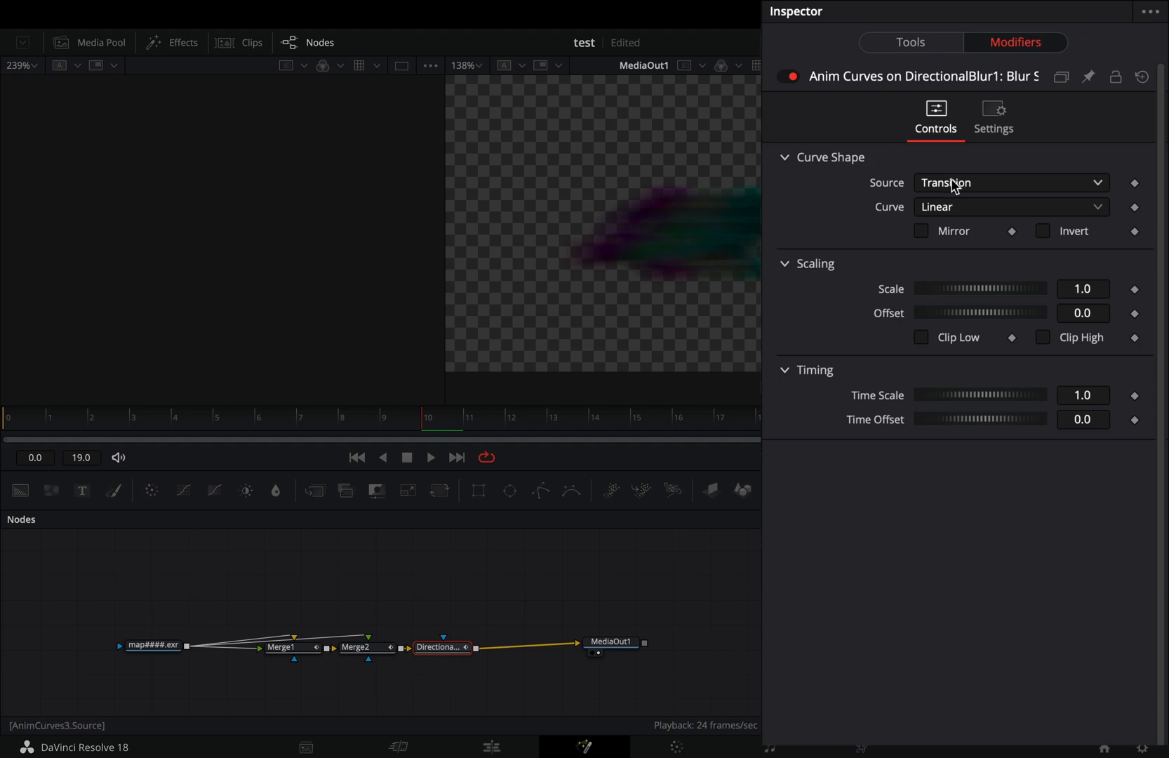
click(1009, 206)
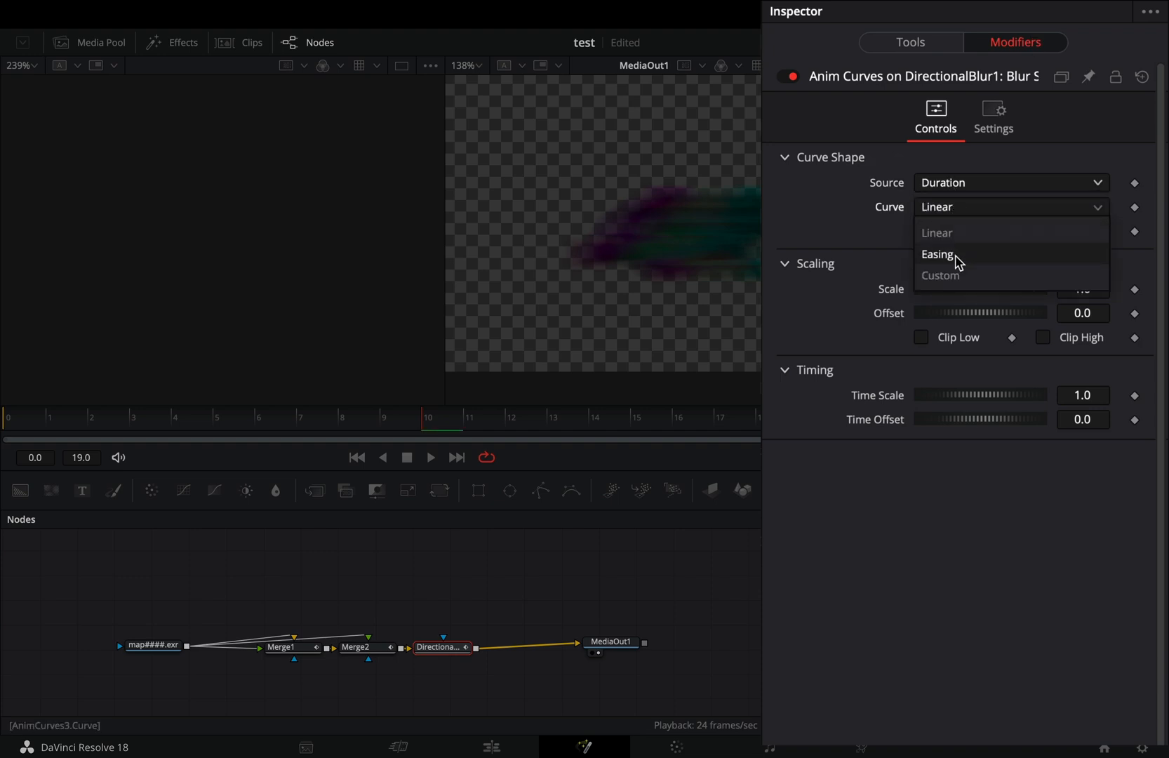
click(938, 254)
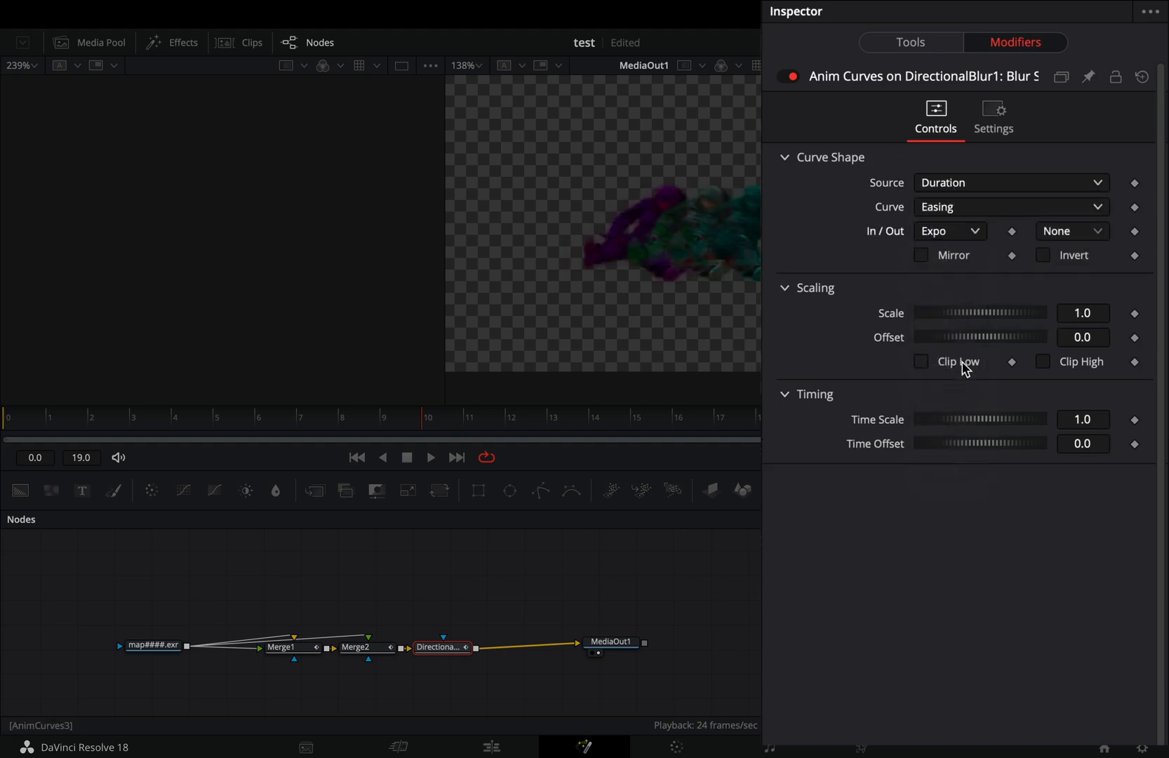
click(1070, 234)
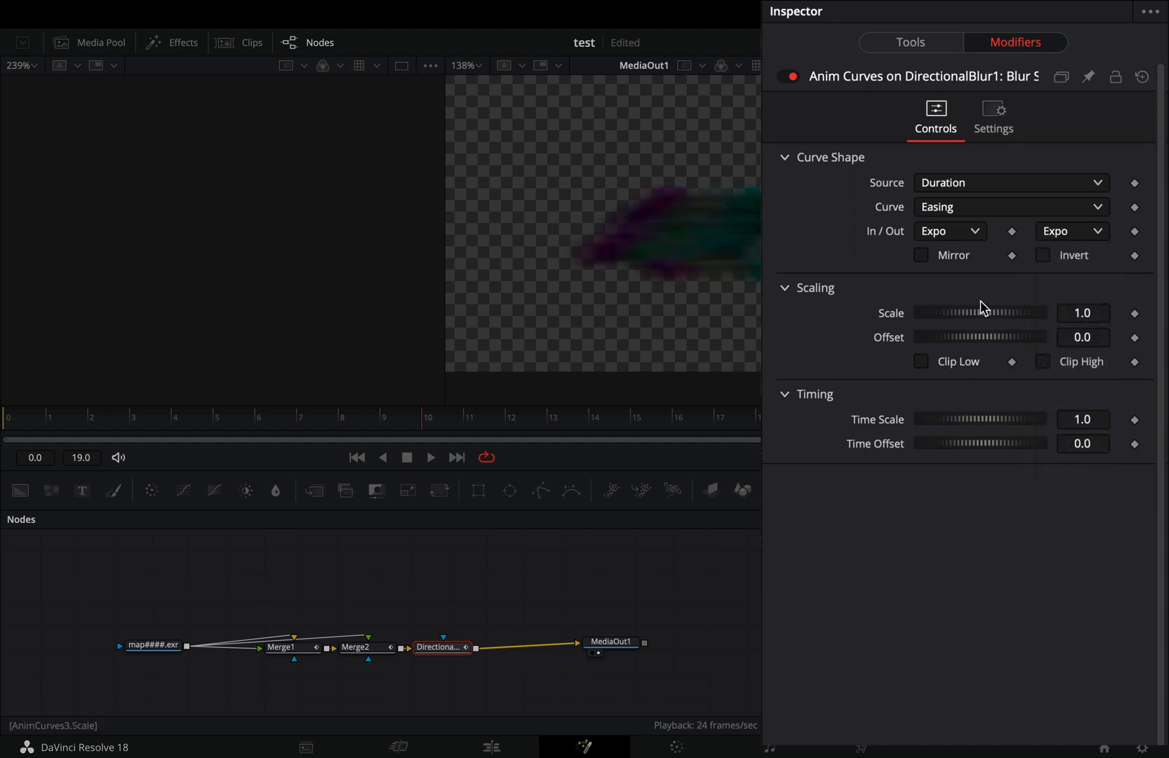